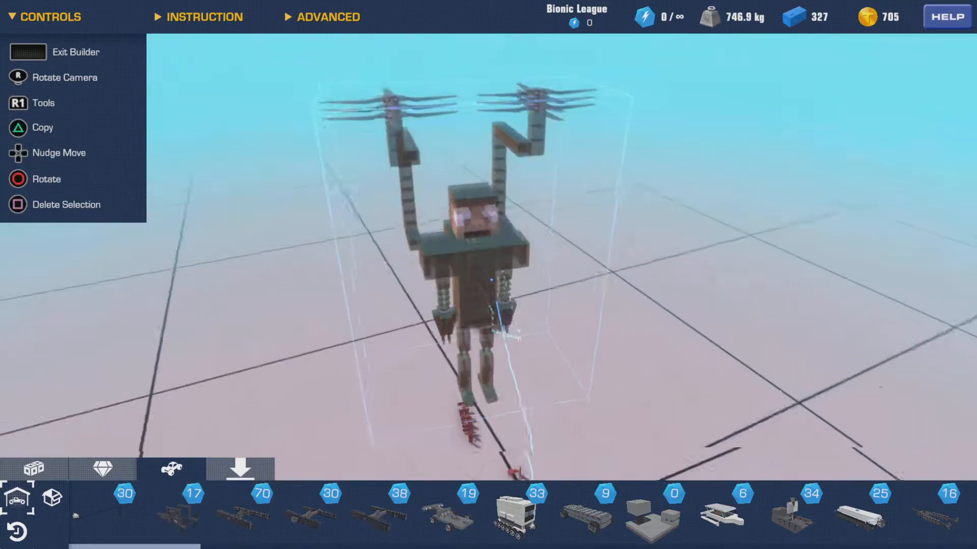
Exit the builder so the propeller-armed robot spawns into the open world
left_click(26, 52)
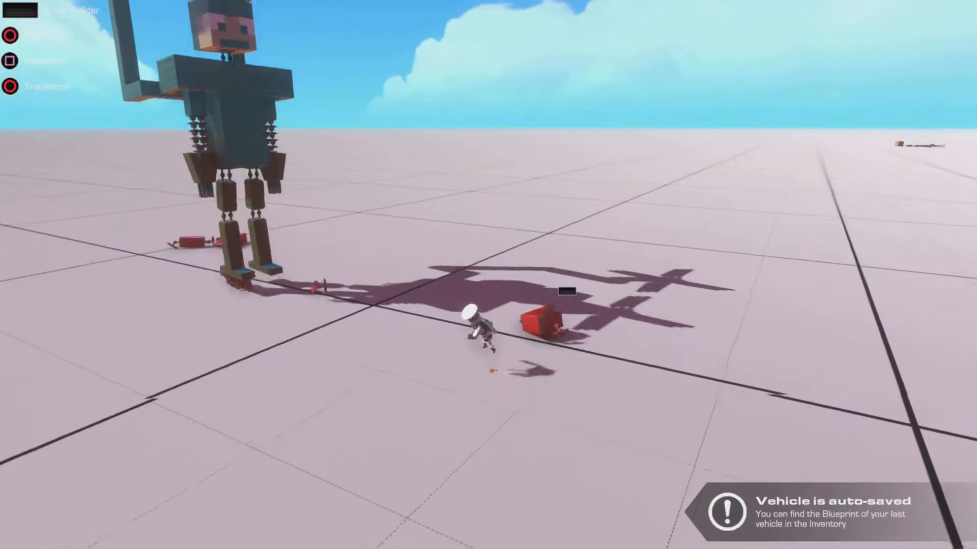